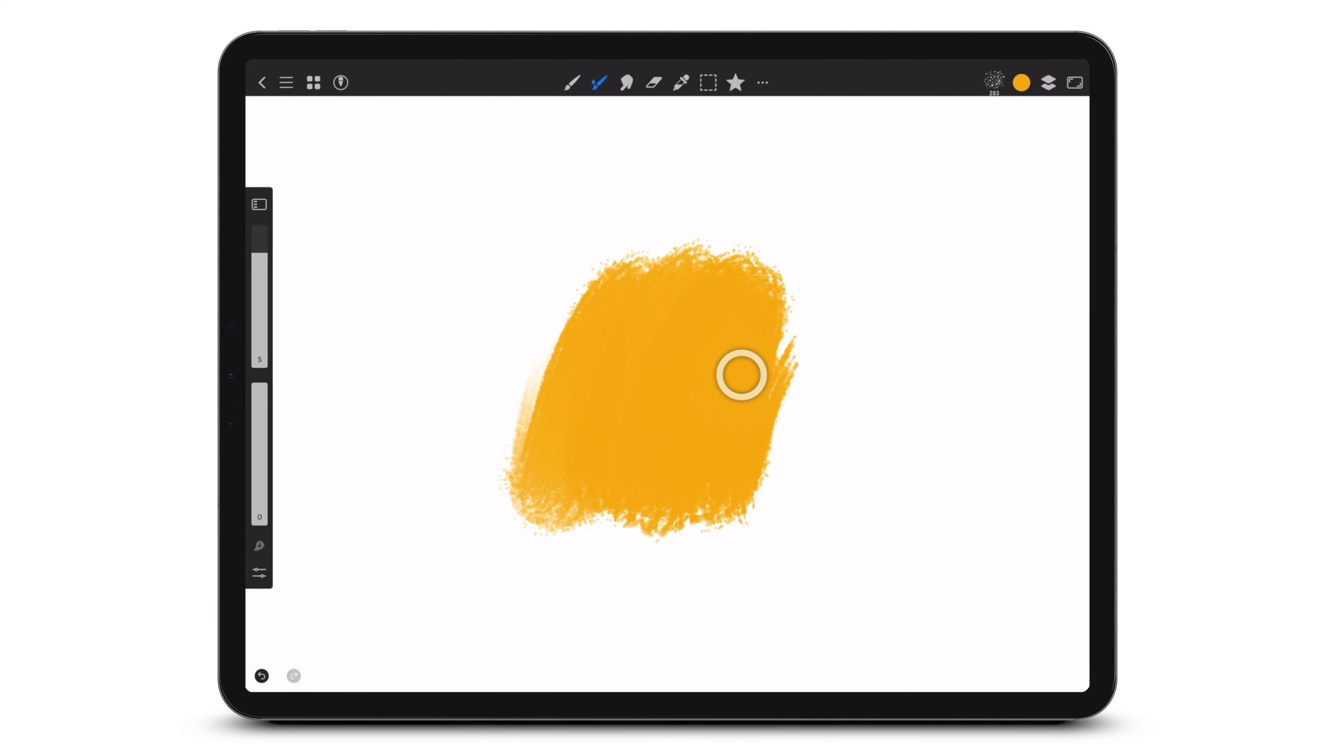
# Paint another yellow wet-paint stroke onto the patch in the middle of the canvas
pyautogui.click(652, 83)
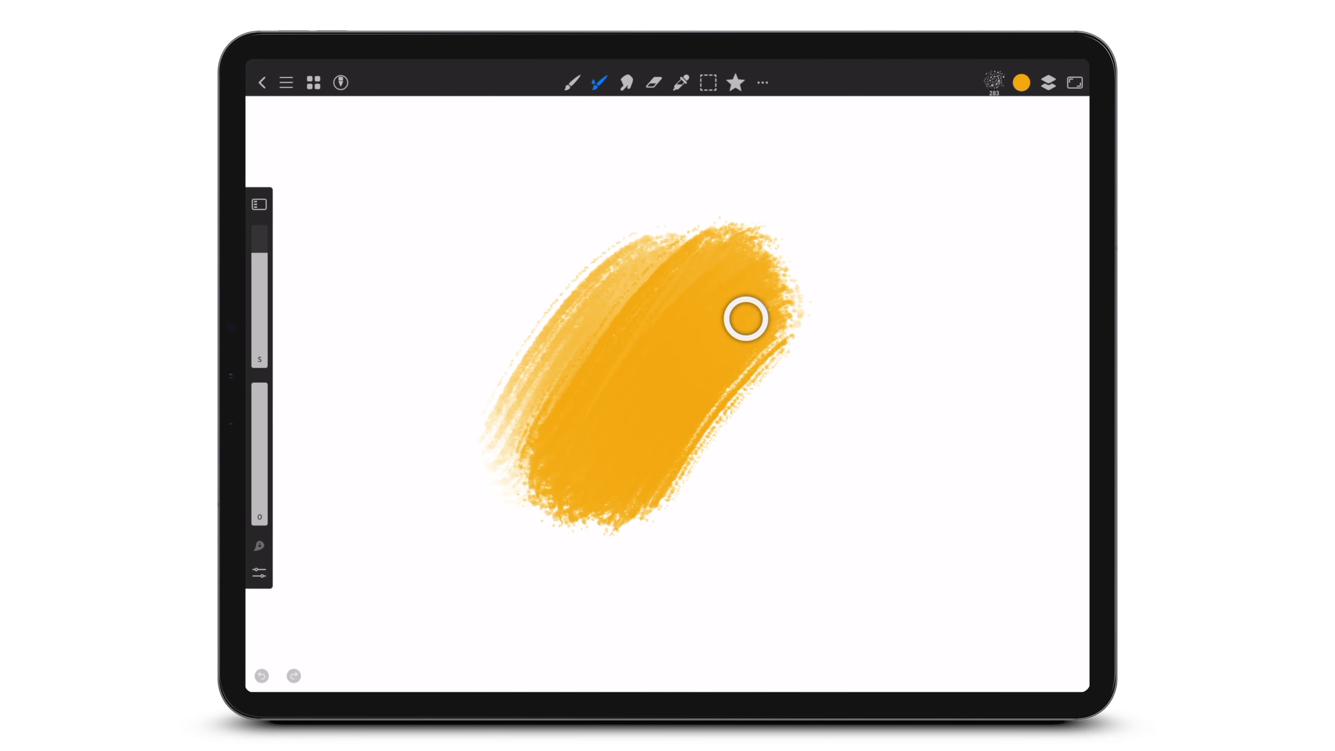
# Set the Wet Paint brush's blending mode to Clear so its strokes erase
pyautogui.click(596, 82)
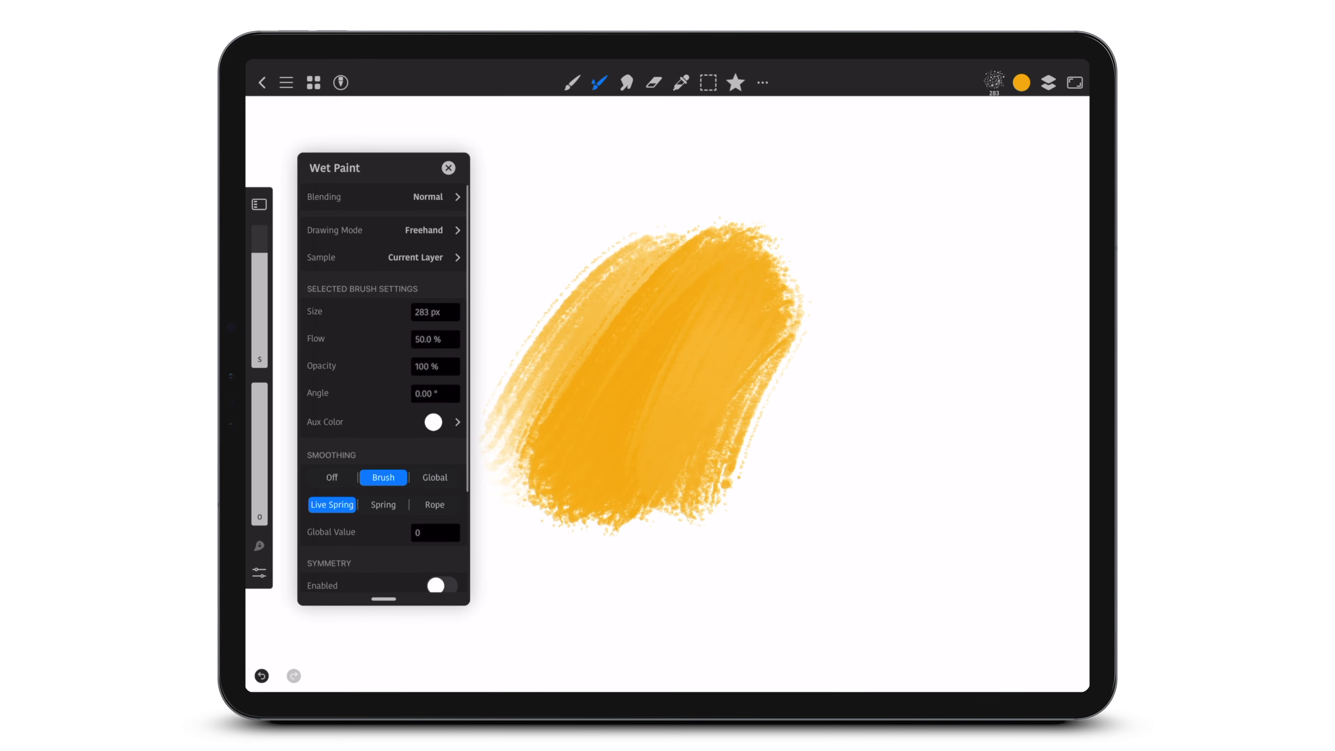
pyautogui.click(429, 197)
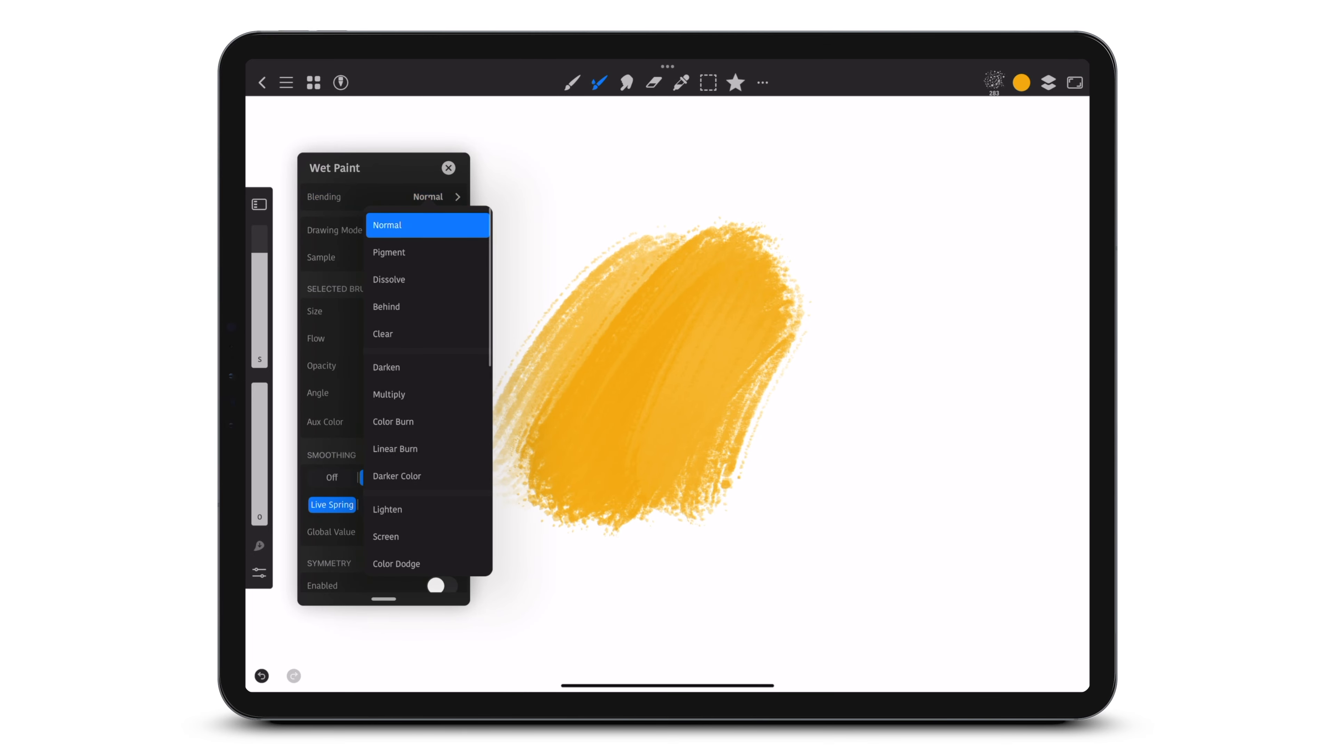
pyautogui.click(382, 334)
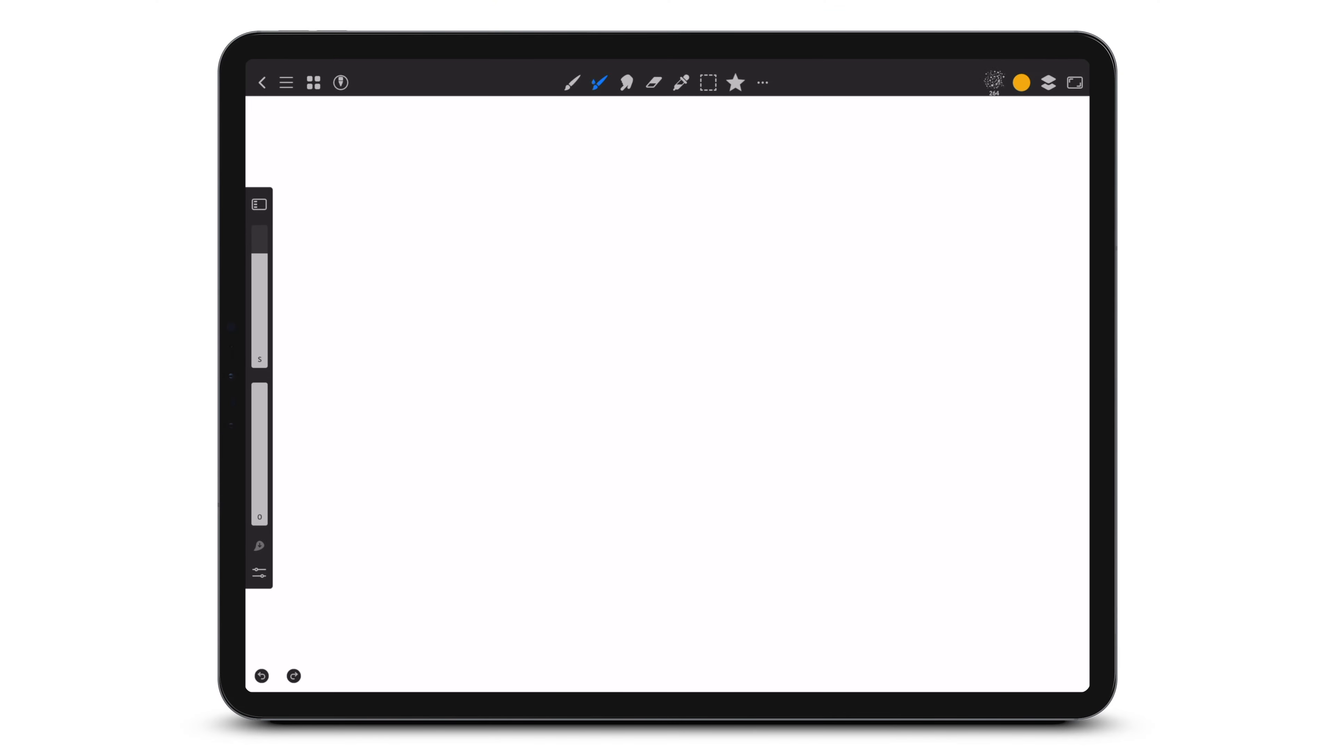
# In Preferences > Quick Menu, assign Clear Blending from Tool Settings to an empty slot
pyautogui.click(286, 82)
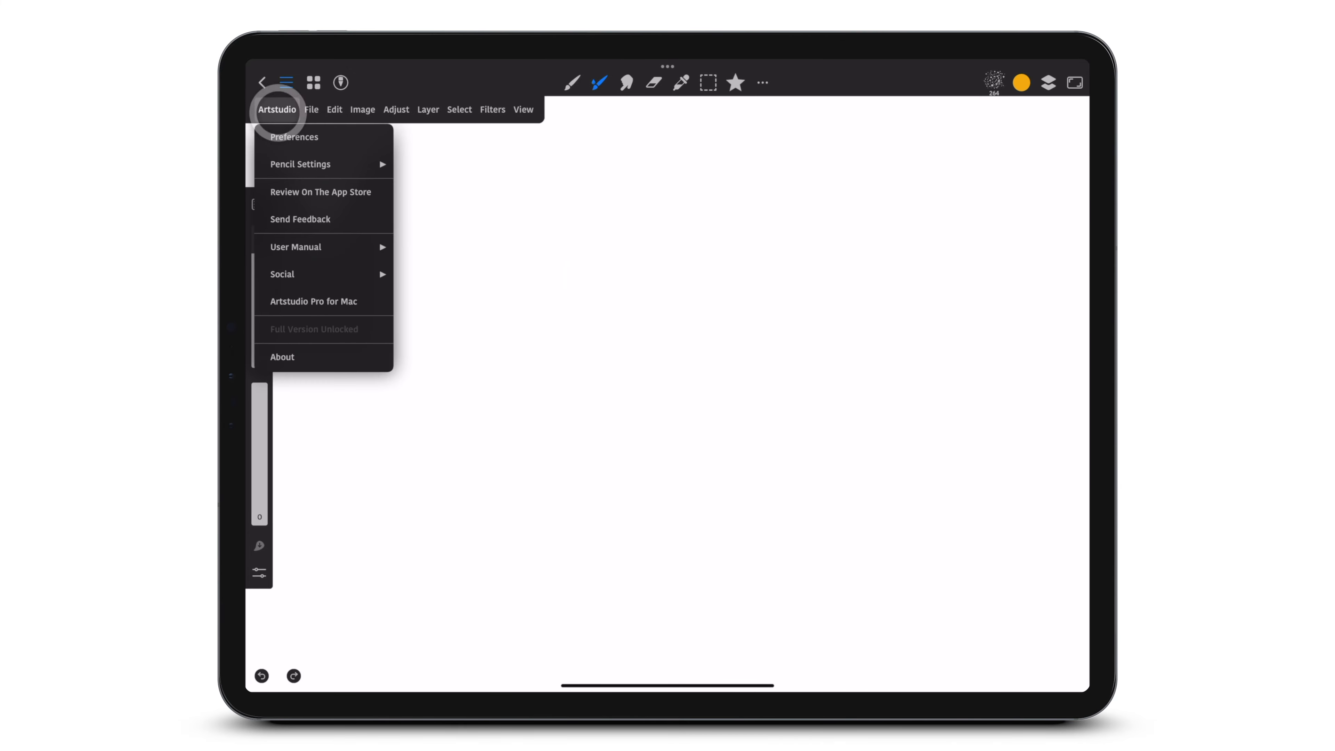
pyautogui.click(294, 137)
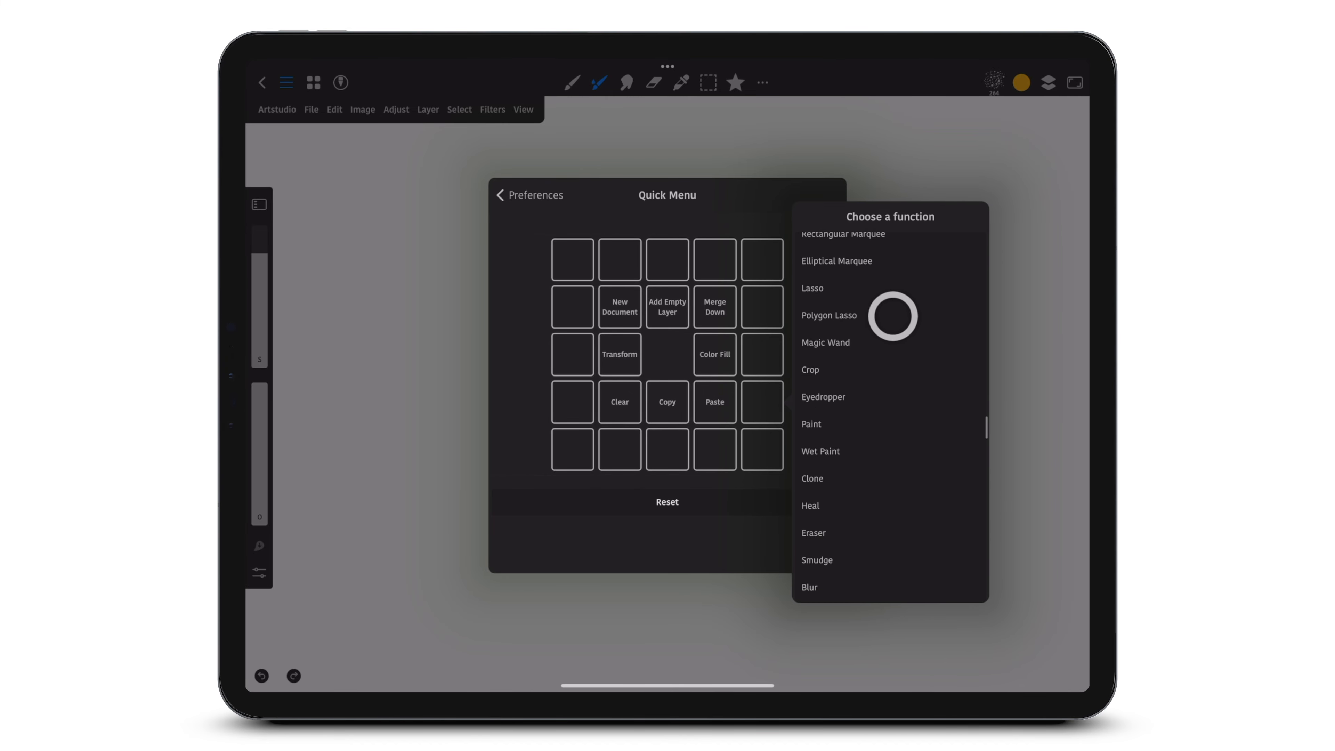
pyautogui.scroll(-3)
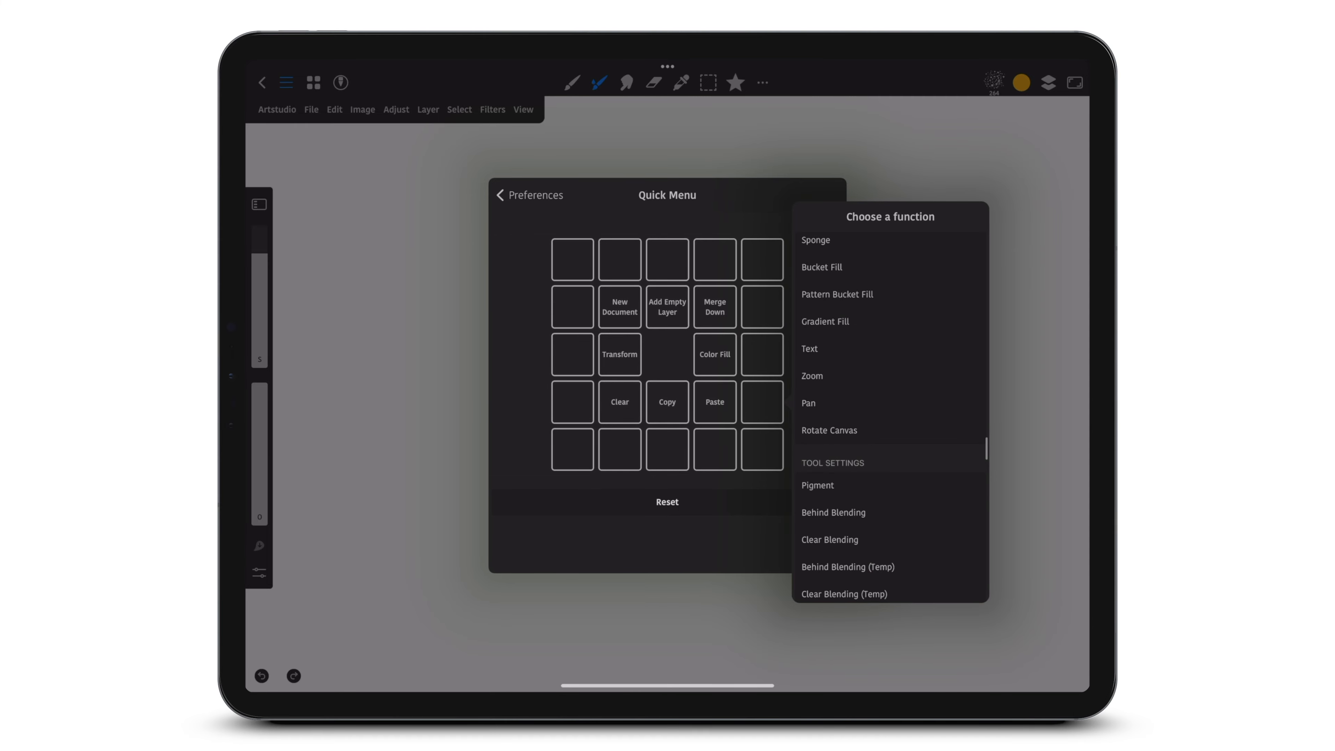
pyautogui.click(851, 429)
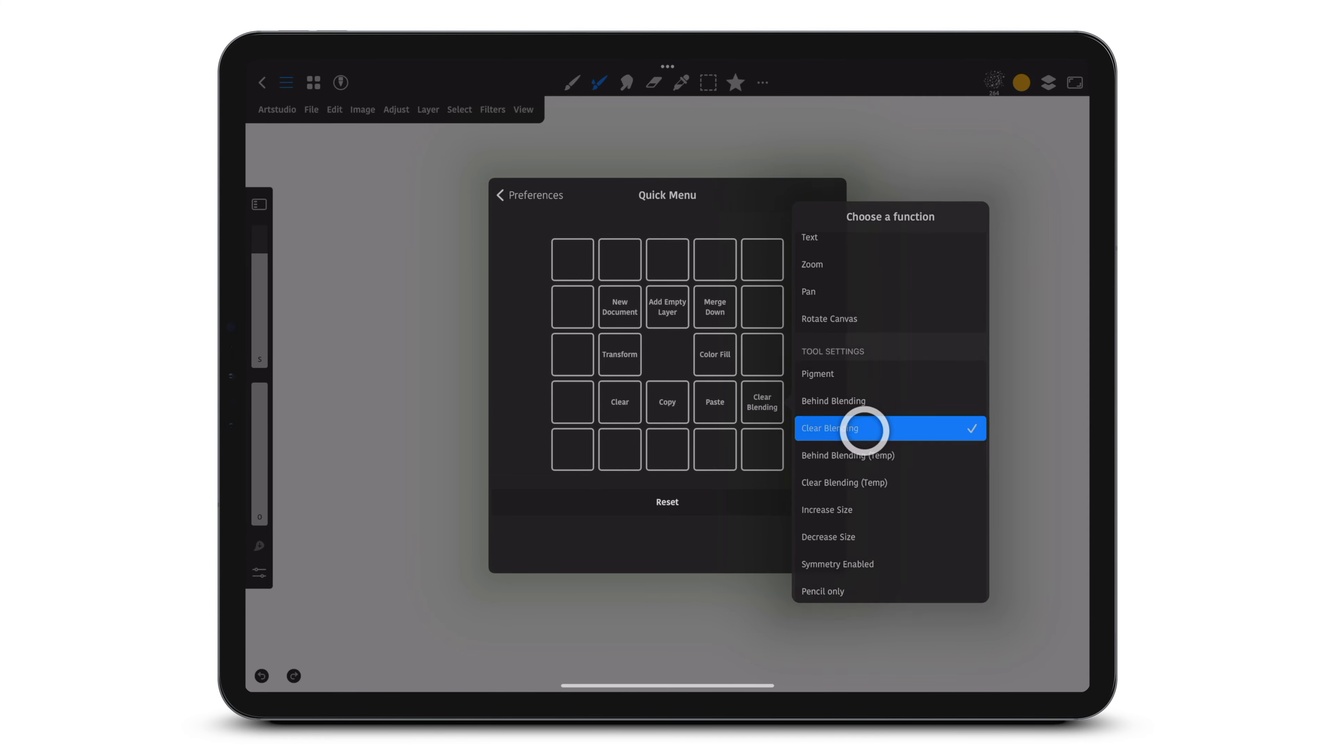
pyautogui.click(830, 429)
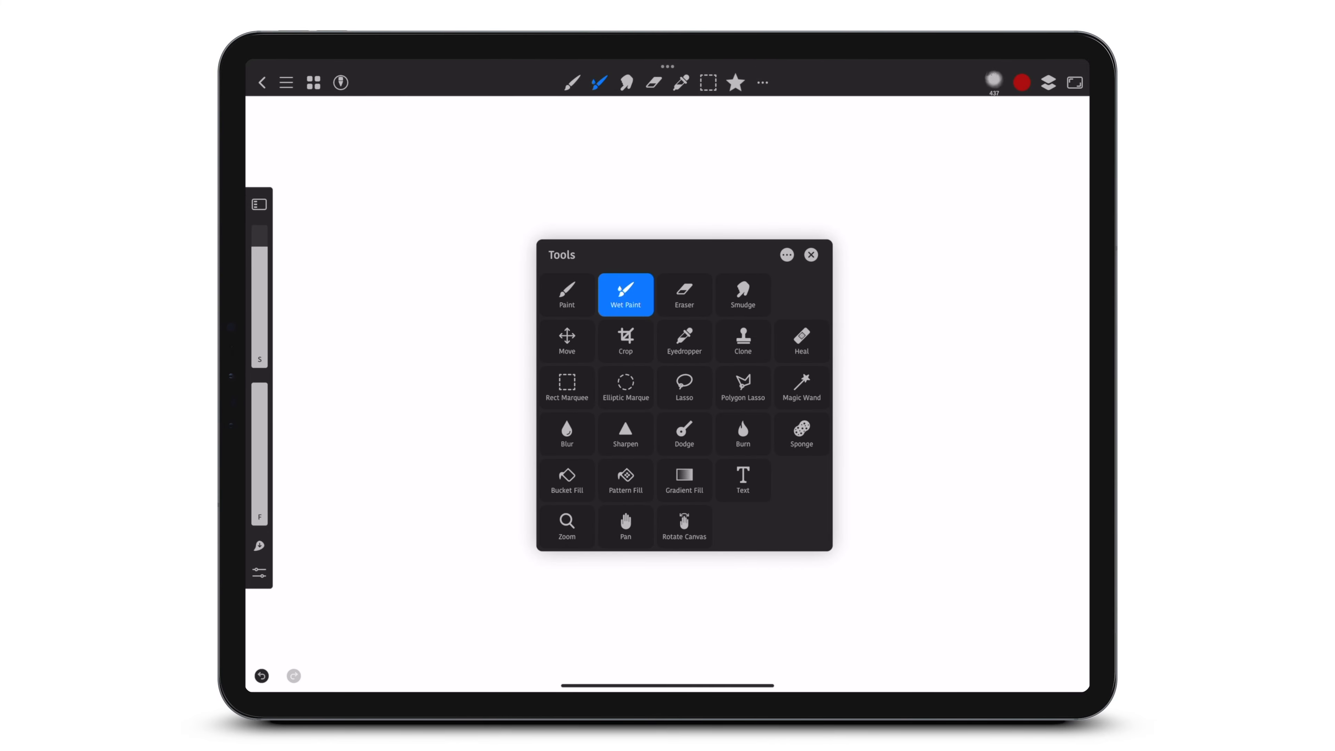
# Edit the top toolbar's items and scroll its function list down to the Tool Settings section
pyautogui.click(785, 255)
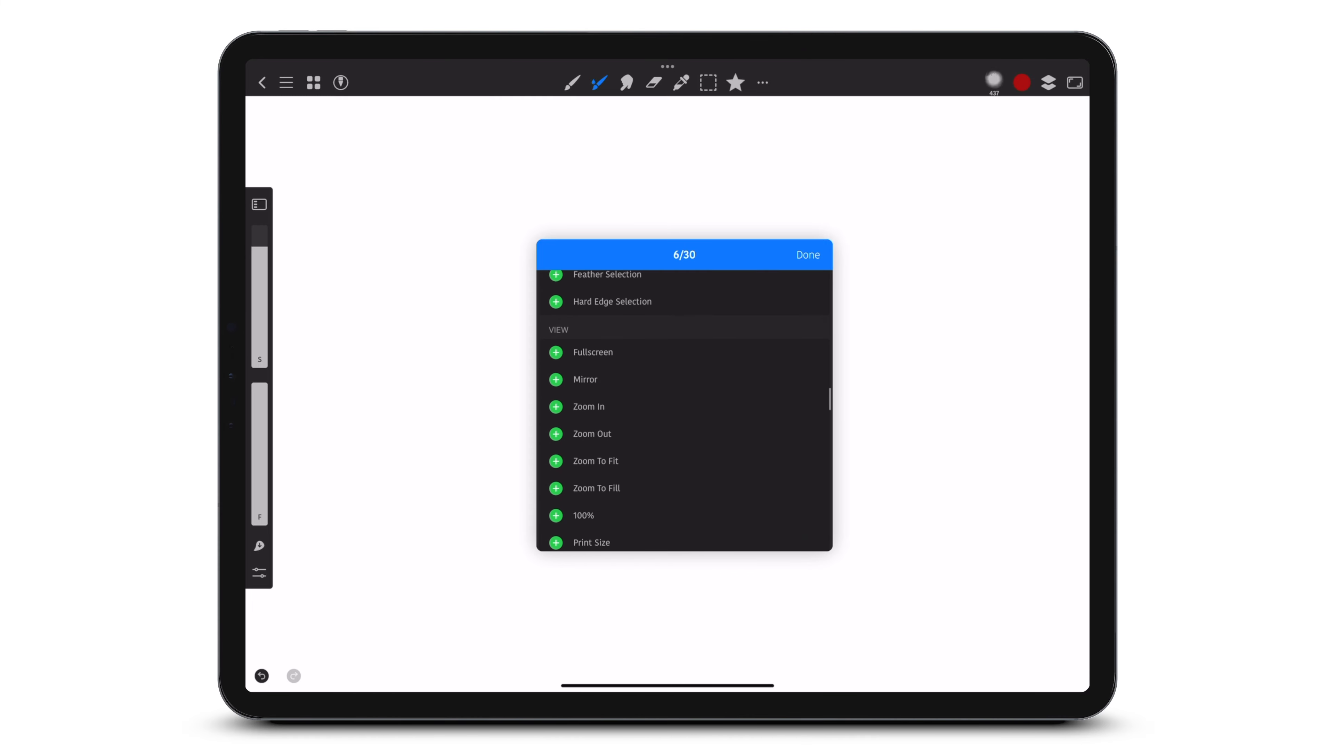
pyautogui.scroll(-3)
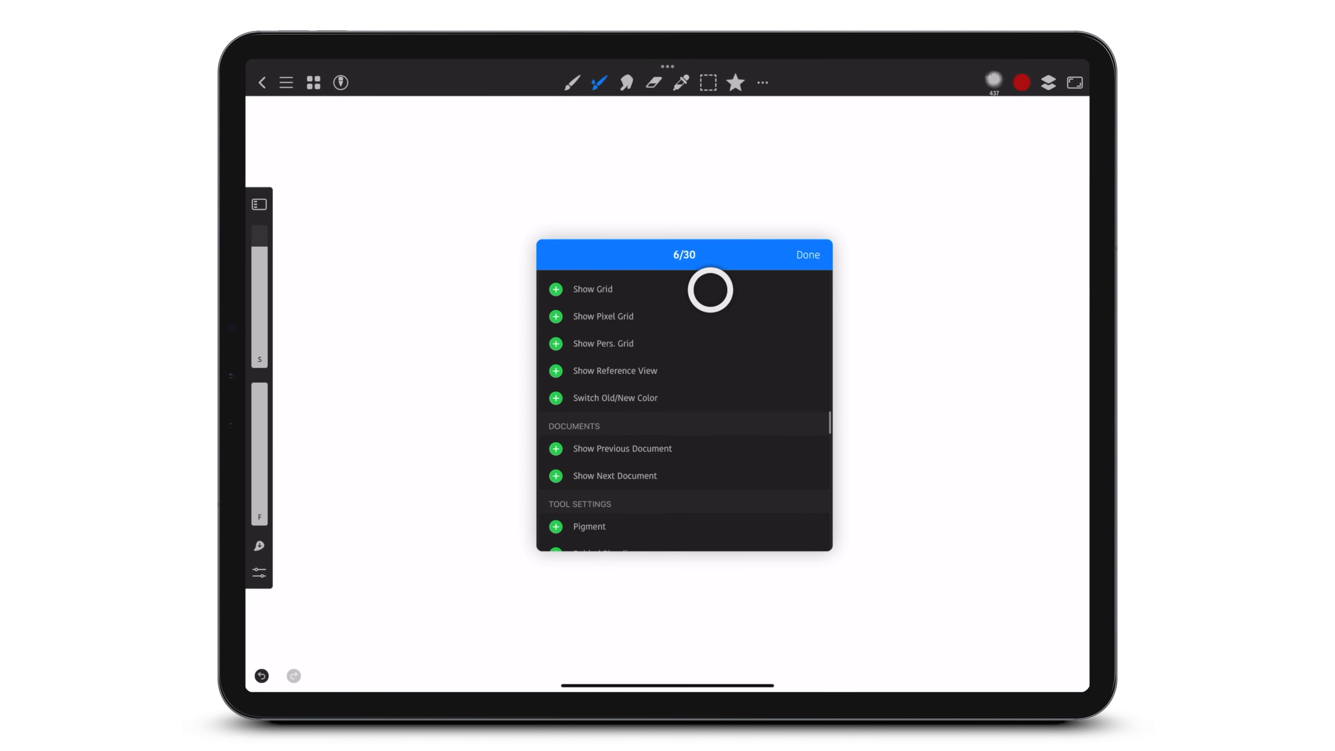
pyautogui.scroll(-3)
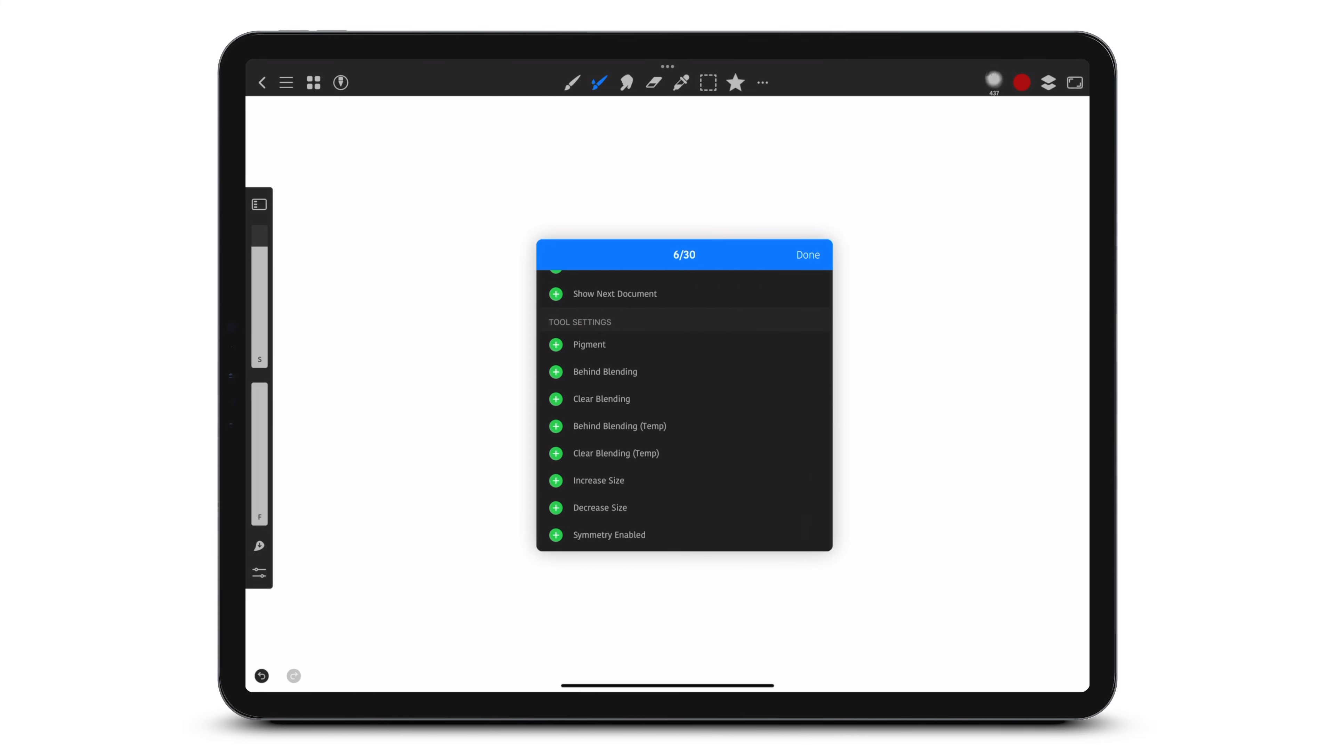